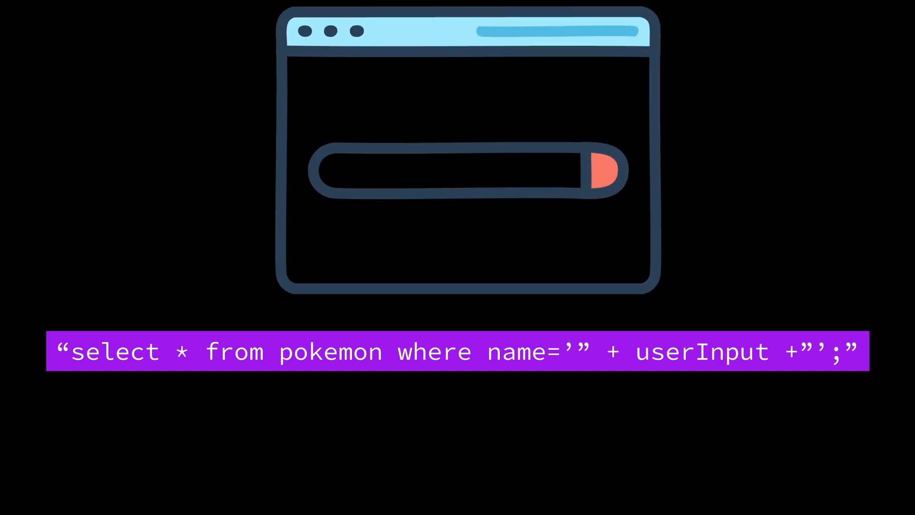
text(Pikachu)
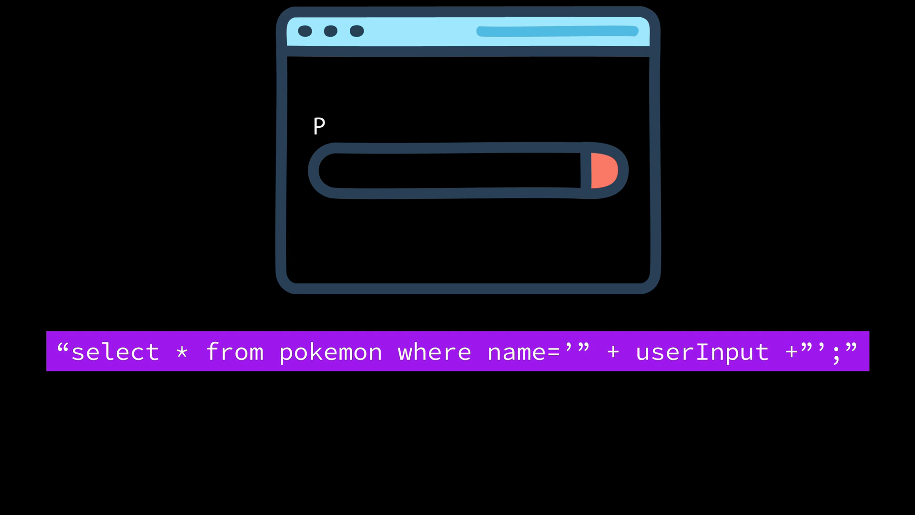
text(Pikachu';drop table pokemon;--)
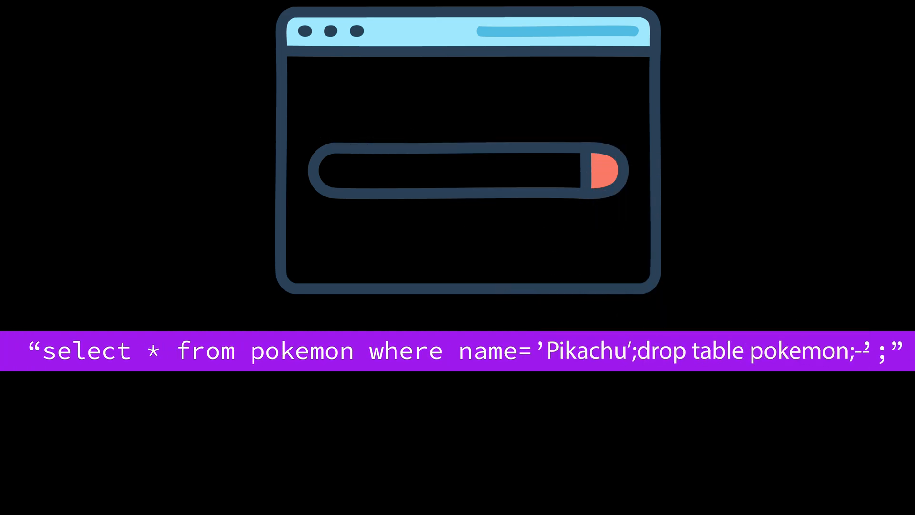